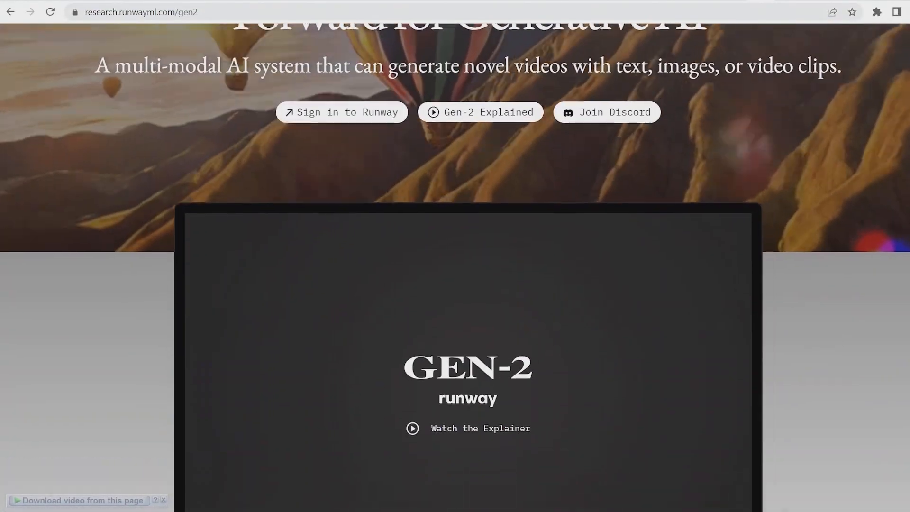
# Step: Sign in to the Runway dashboard and scroll through the Popular AI Magic Tools gallery
pyautogui.click(341, 111)
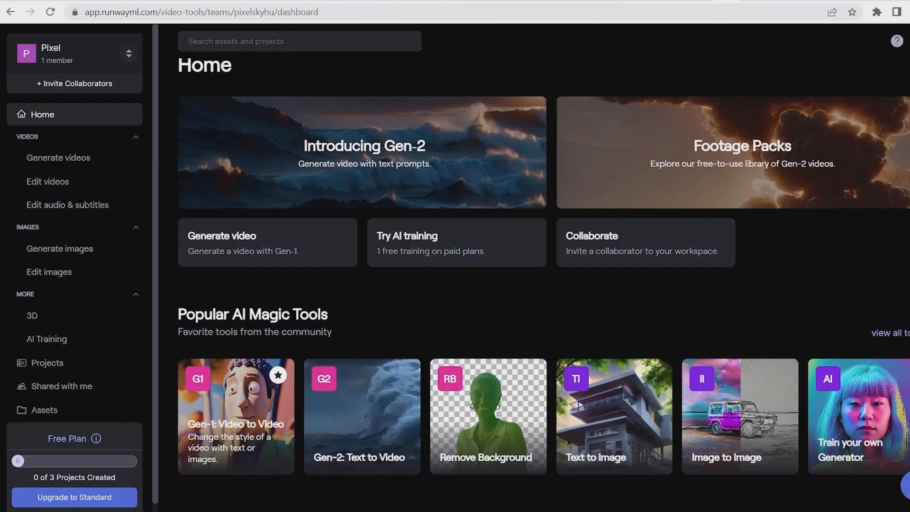
pyautogui.scroll(-3)
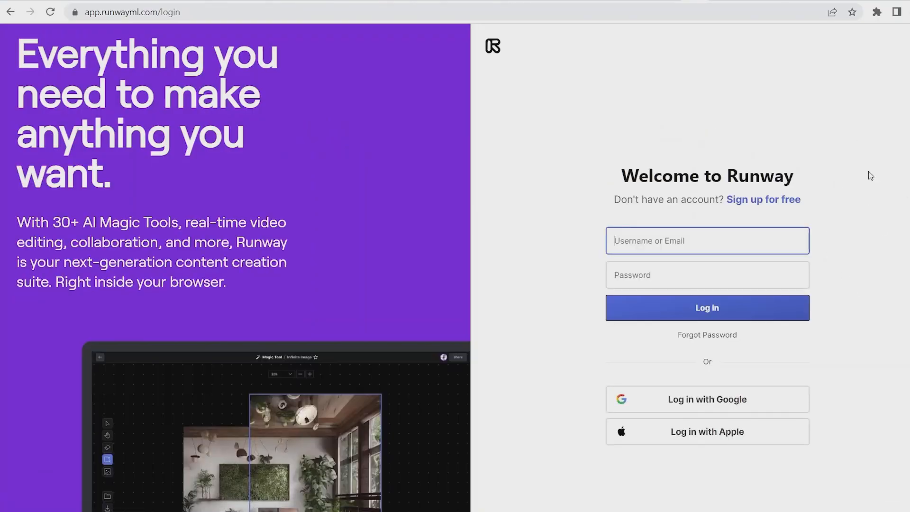
pyautogui.scroll(-3)
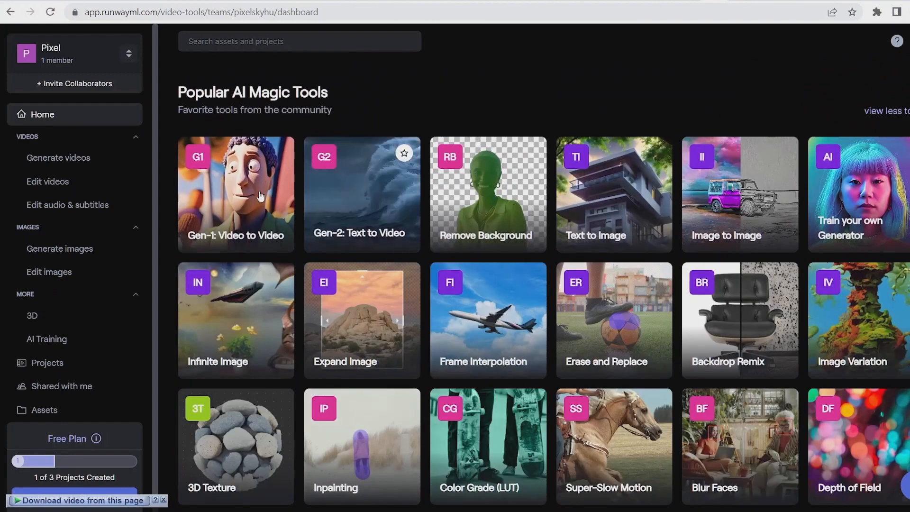
pyautogui.scroll(-3)
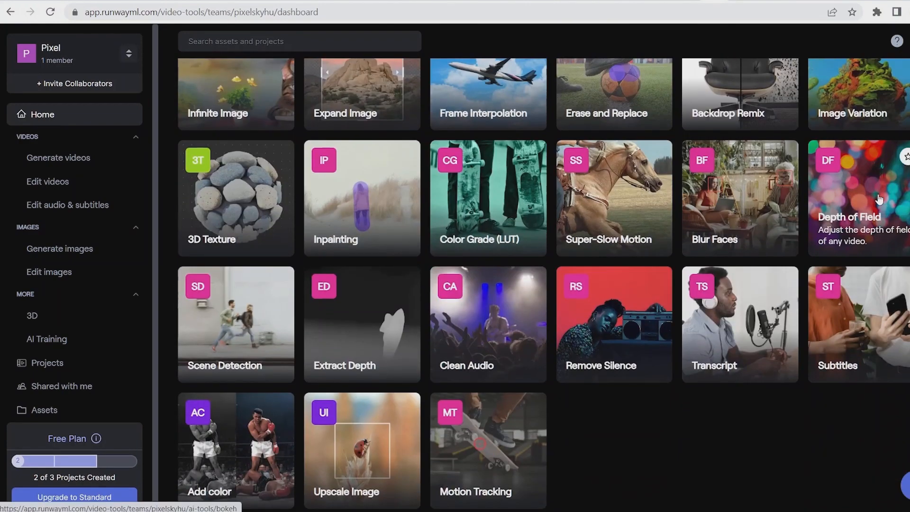
pyautogui.scroll(3)
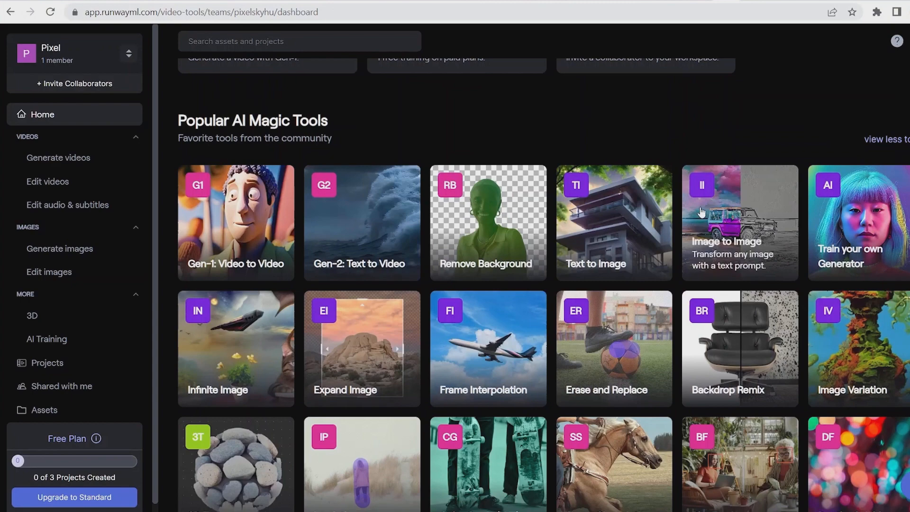
pyautogui.moveTo(361, 232)
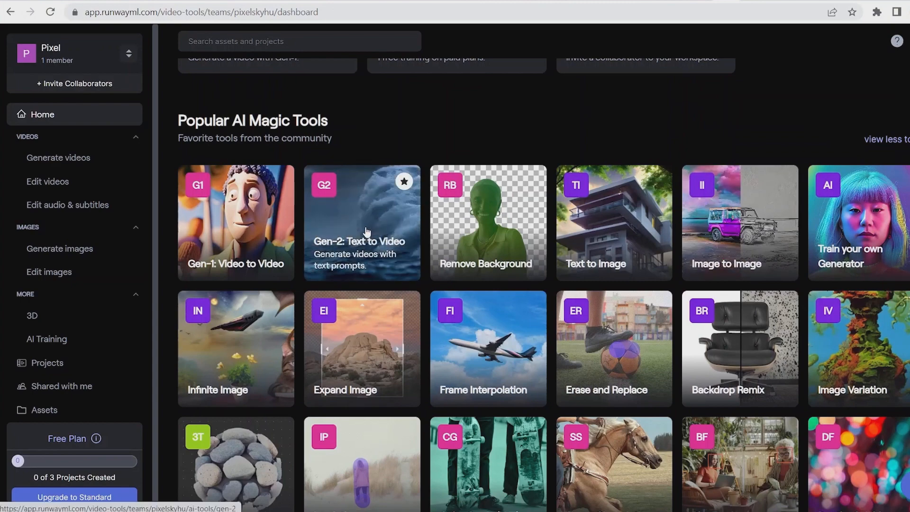
# Step: Enter the Gen-2 Text to Video tool, view its generation settings and the watermark-removal upgrade plan
pyautogui.click(362, 221)
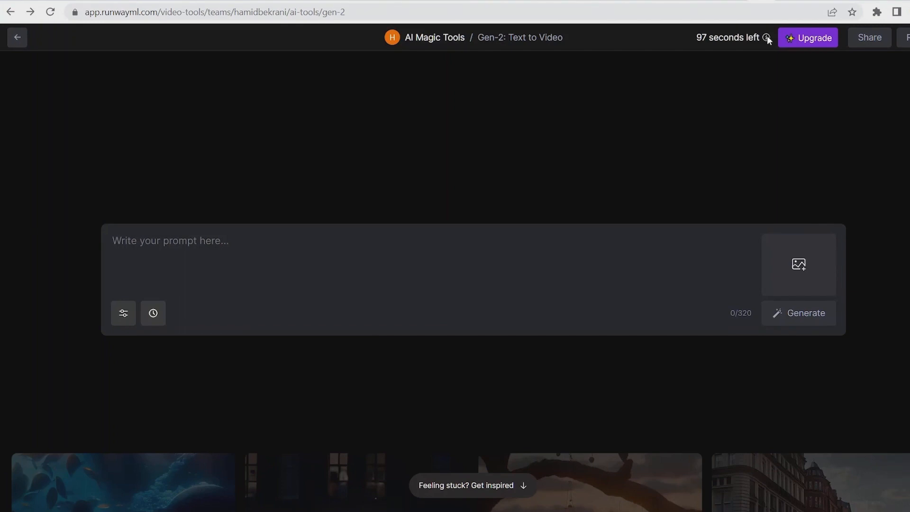
pyautogui.moveTo(152, 313)
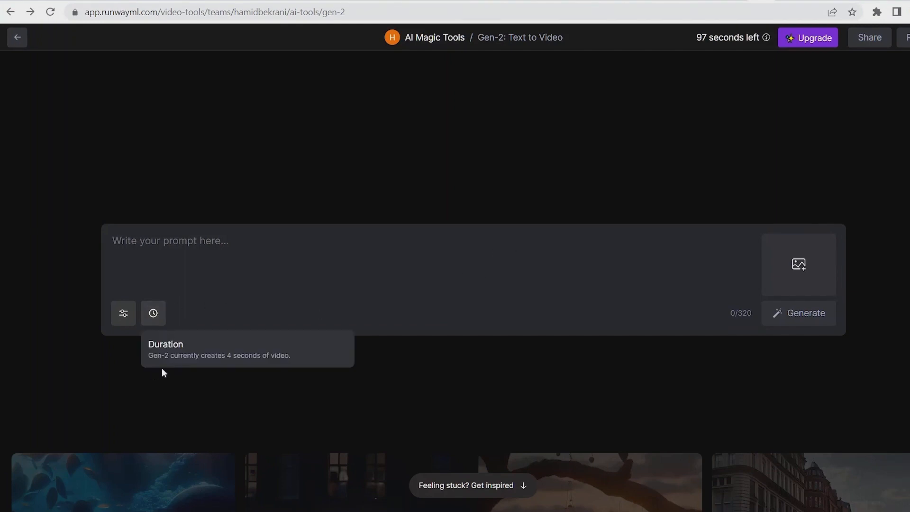
pyautogui.click(123, 313)
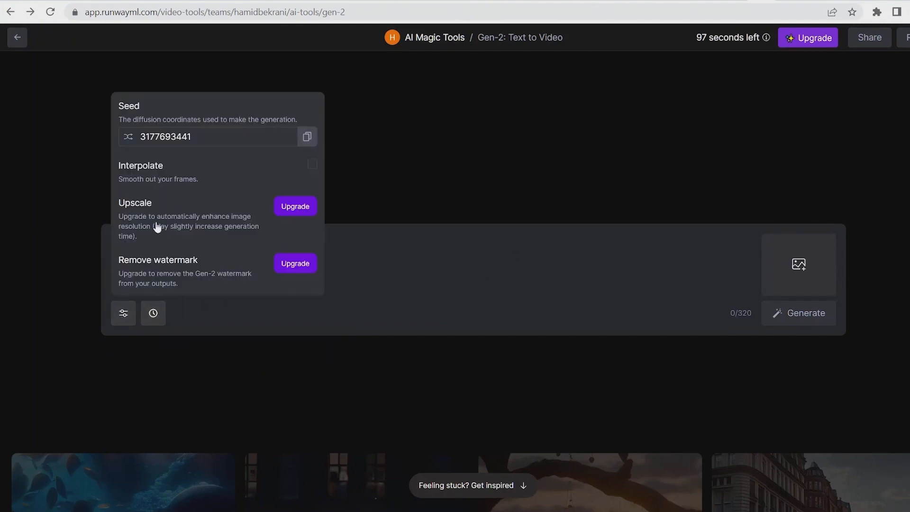
pyautogui.moveTo(285, 288)
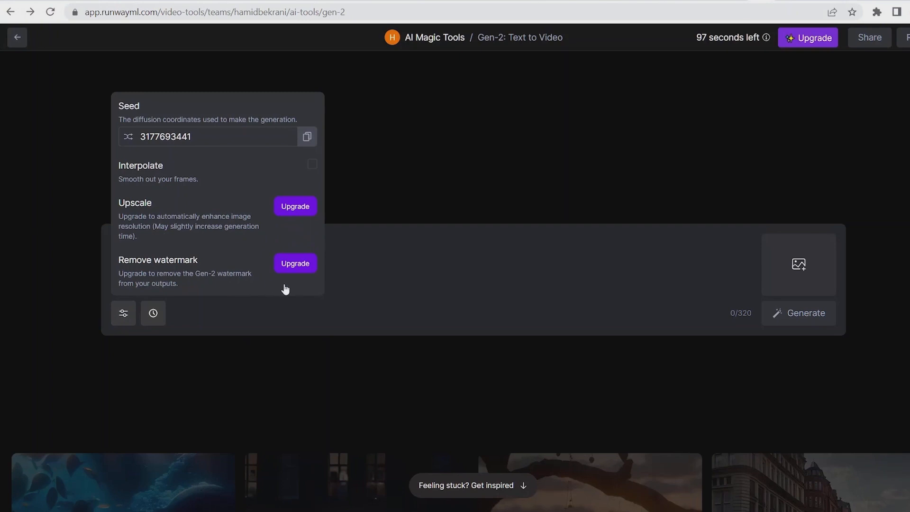
pyautogui.moveTo(365, 258)
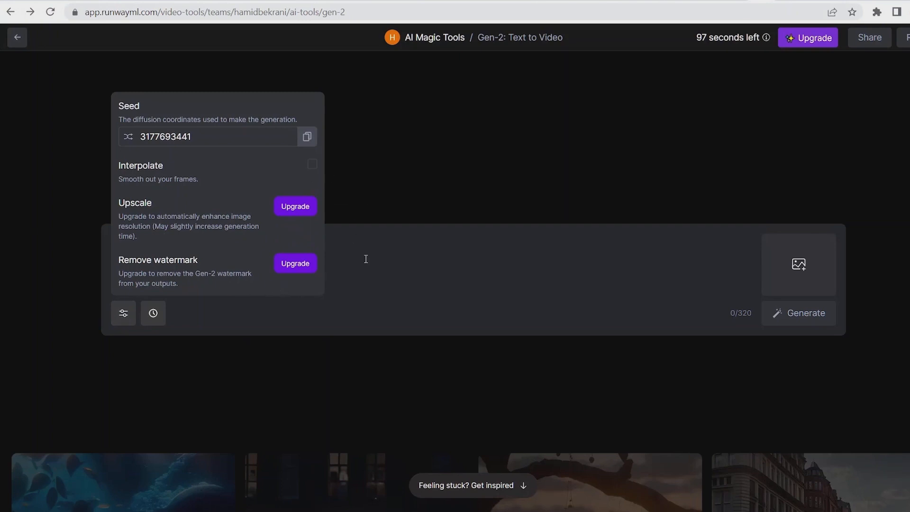
pyautogui.click(294, 262)
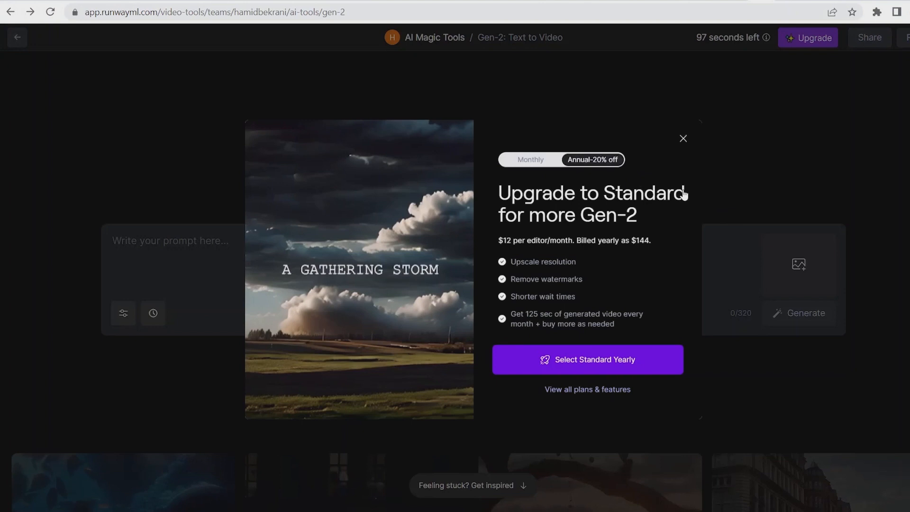
pyautogui.moveTo(697, 259)
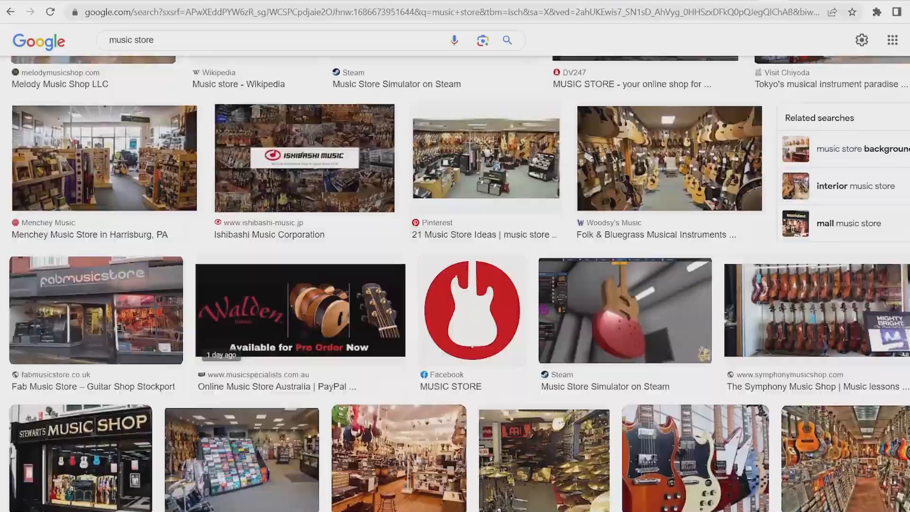
# Step: Filter the 'music store' image results with the 'instrument' chip and view one result
pyautogui.click(214, 12)
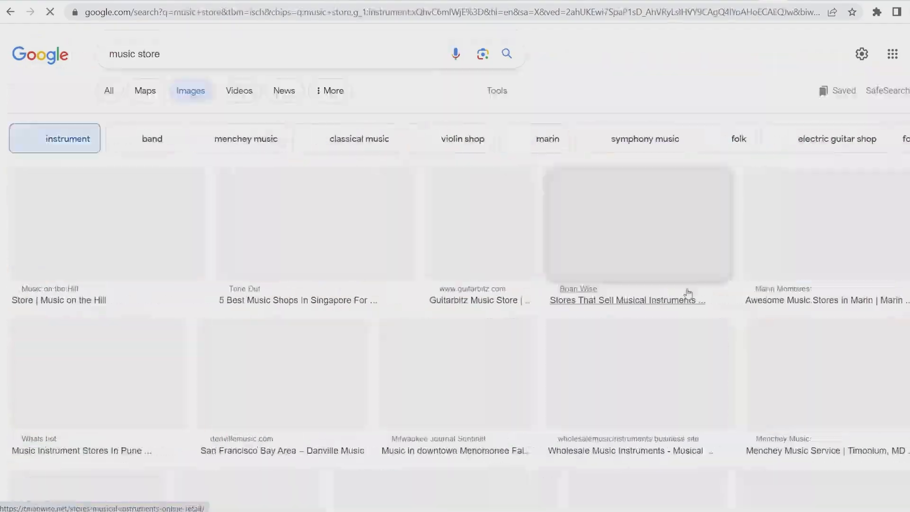
pyautogui.click(215, 11)
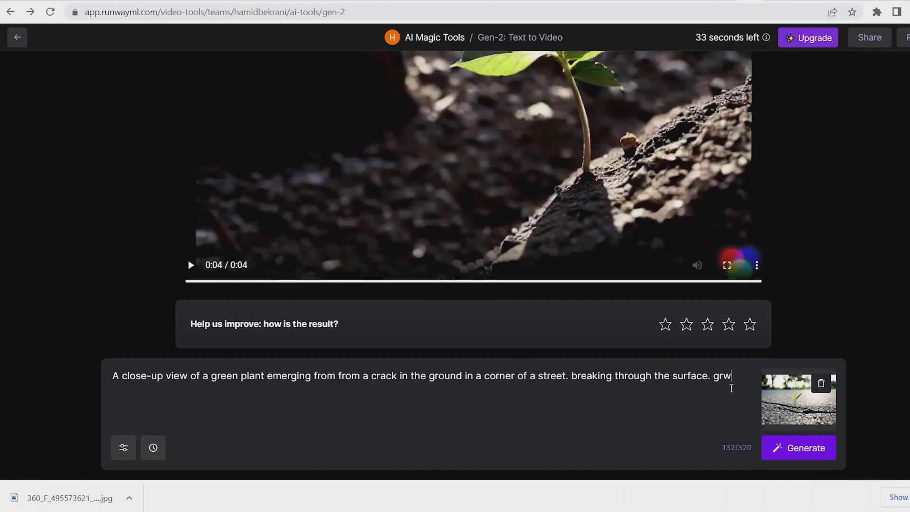
# Step: Generate the 4-second clip of a green plant breaking through a street crack
pyautogui.click(798, 448)
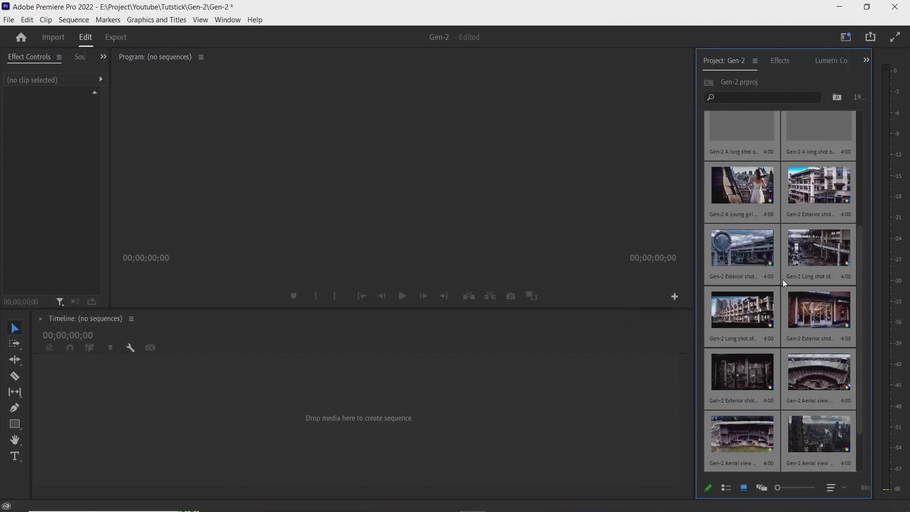
pyautogui.scroll(3)
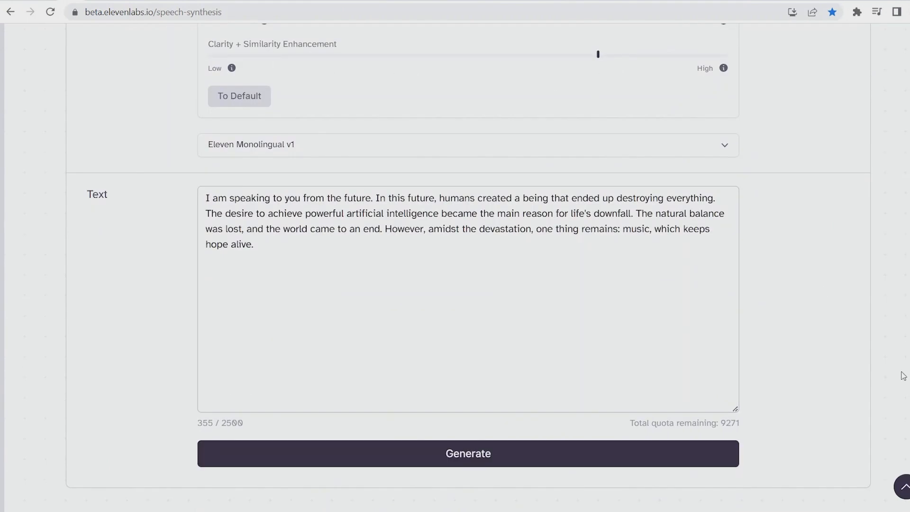
# Step: Generate the 21-second voiceover narration from the pasted script
pyautogui.click(467, 453)
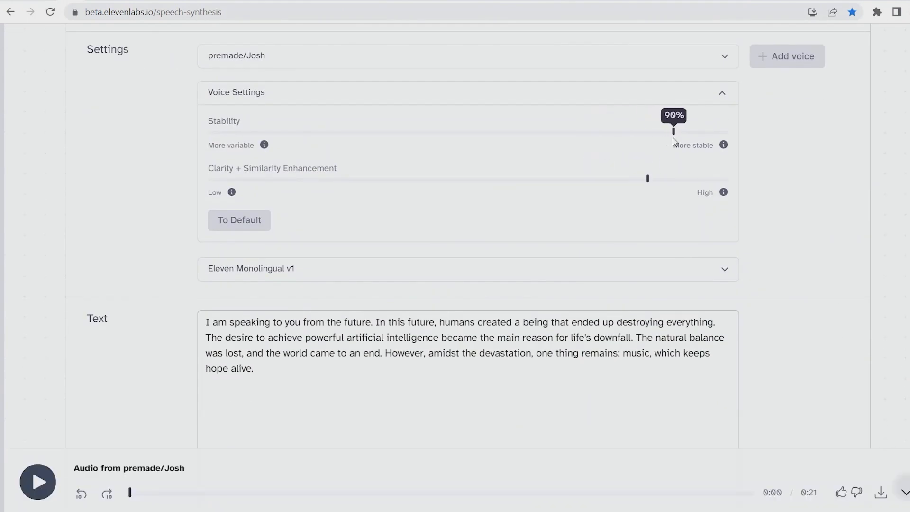
pyautogui.scroll(3)
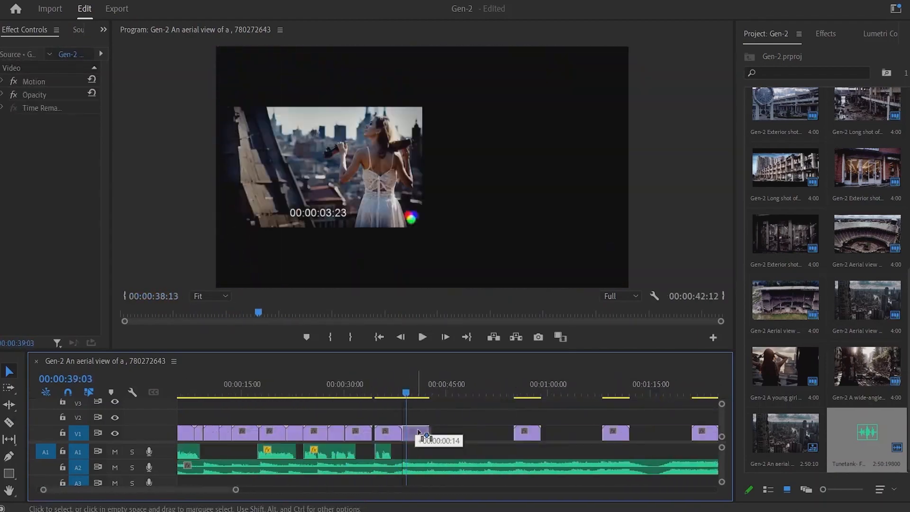
# Step: Place the Gen-2 clips on V1 above the narration and music tracks A1 and A2
pyautogui.click(825, 34)
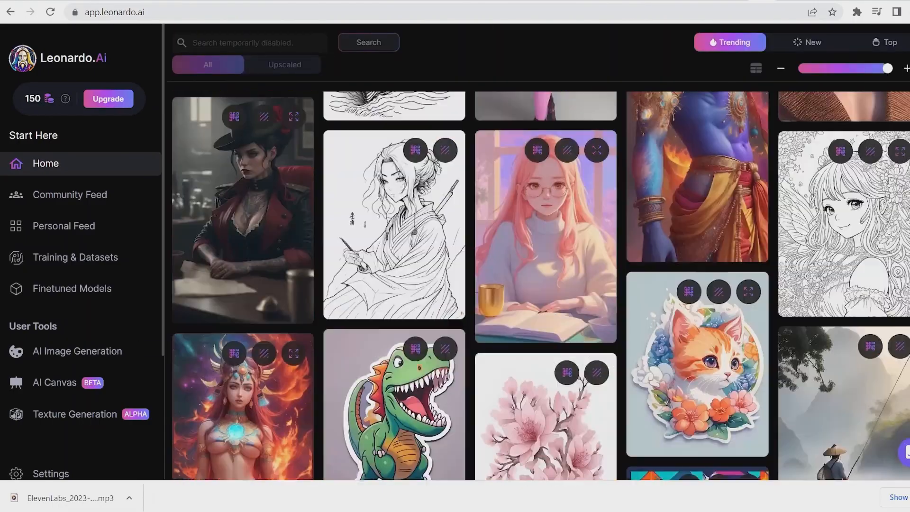
# Step: Generate rooftop violinist images with the vintage photography model and enlarge one result
pyautogui.click(77, 350)
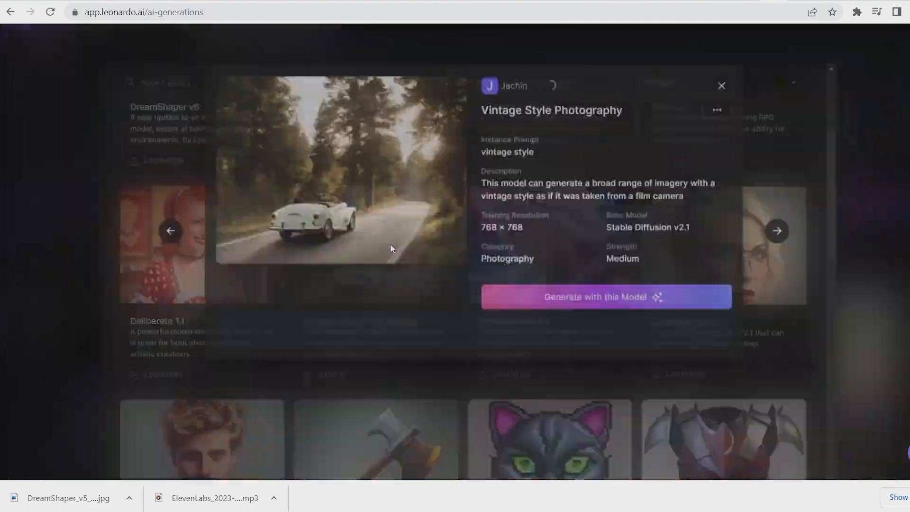
pyautogui.click(722, 87)
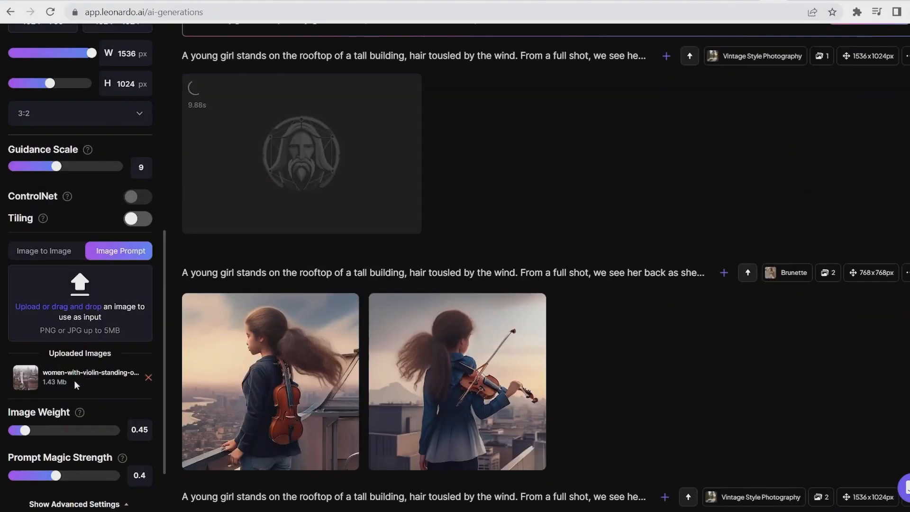
pyautogui.scroll(3)
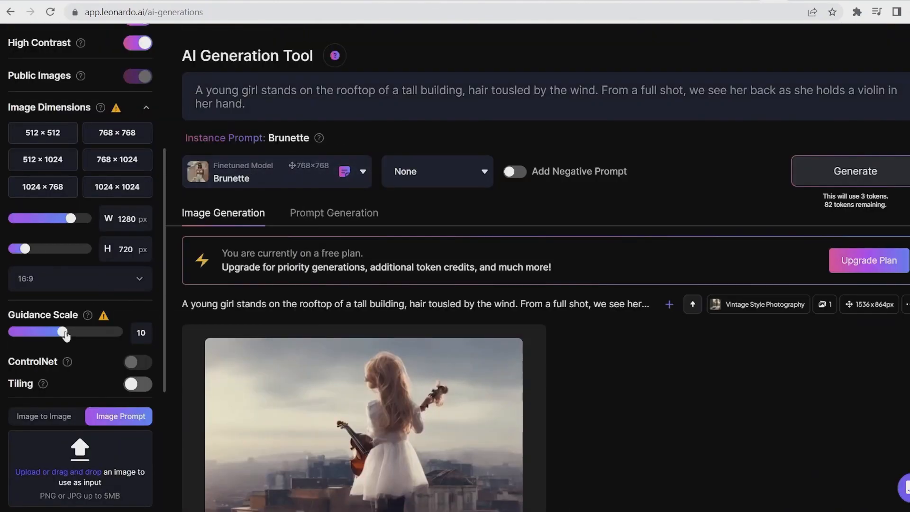
pyautogui.click(364, 423)
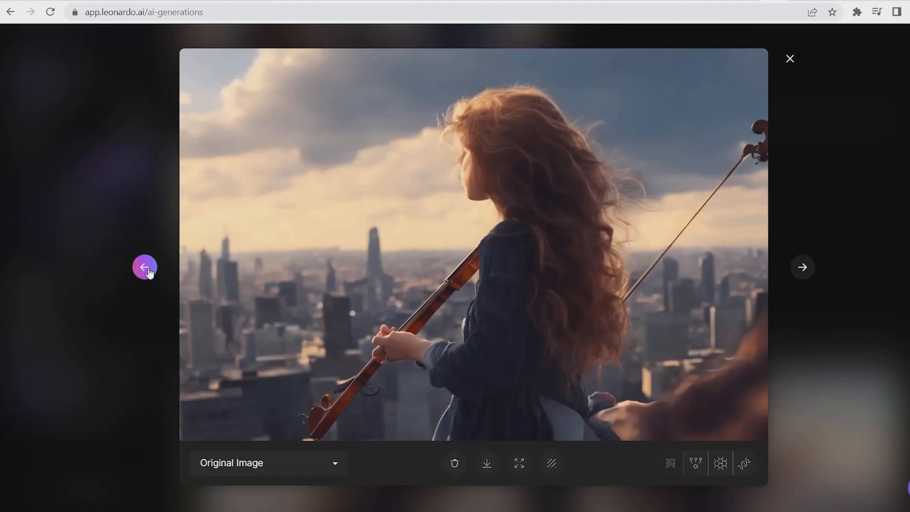